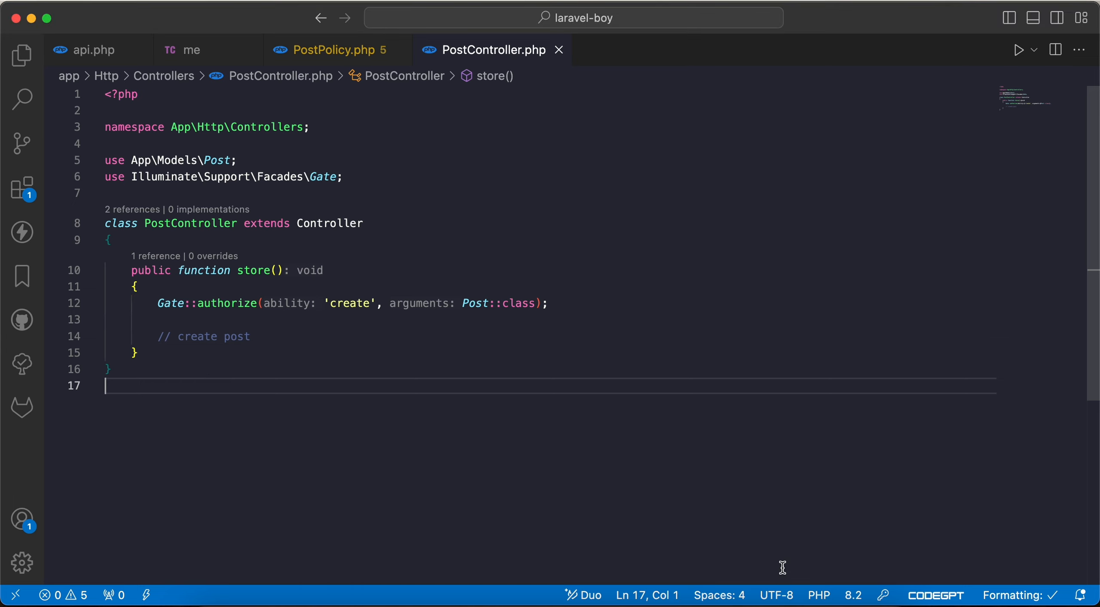
mouse_move(323, 311)
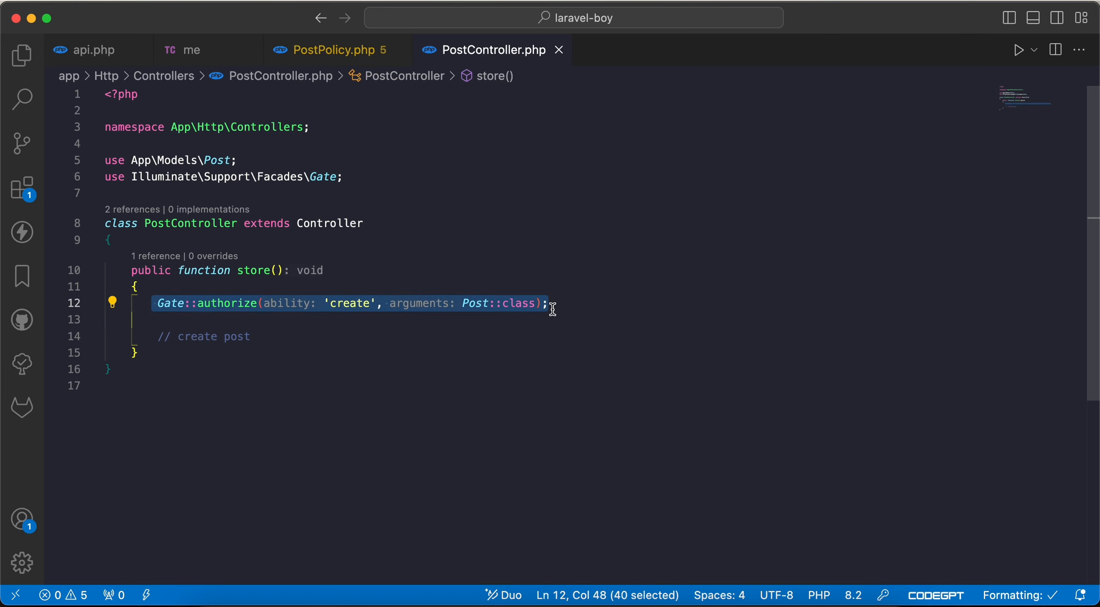
mouse_move(356, 303)
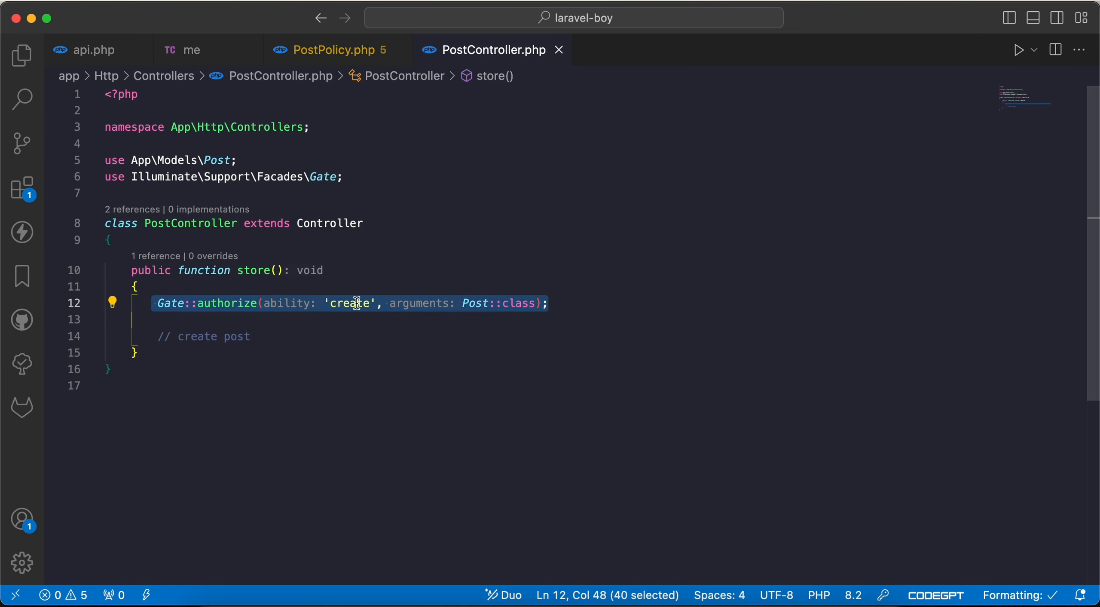
Review the admin-only create rule in PostPolicy, then bring up the api.php routes file
left_click(332, 50)
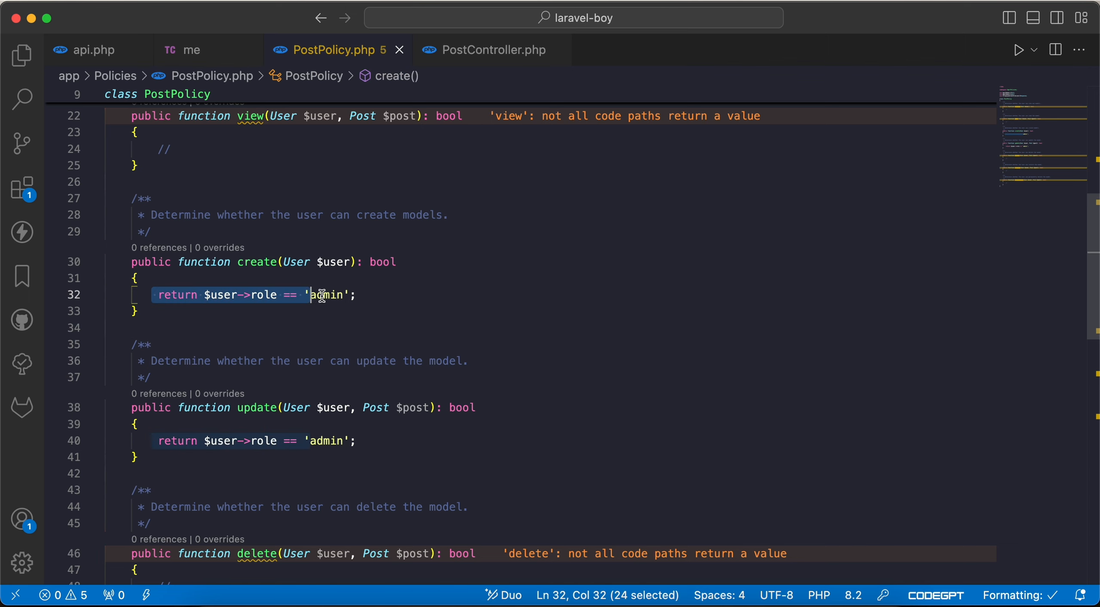
left_click(255, 328)
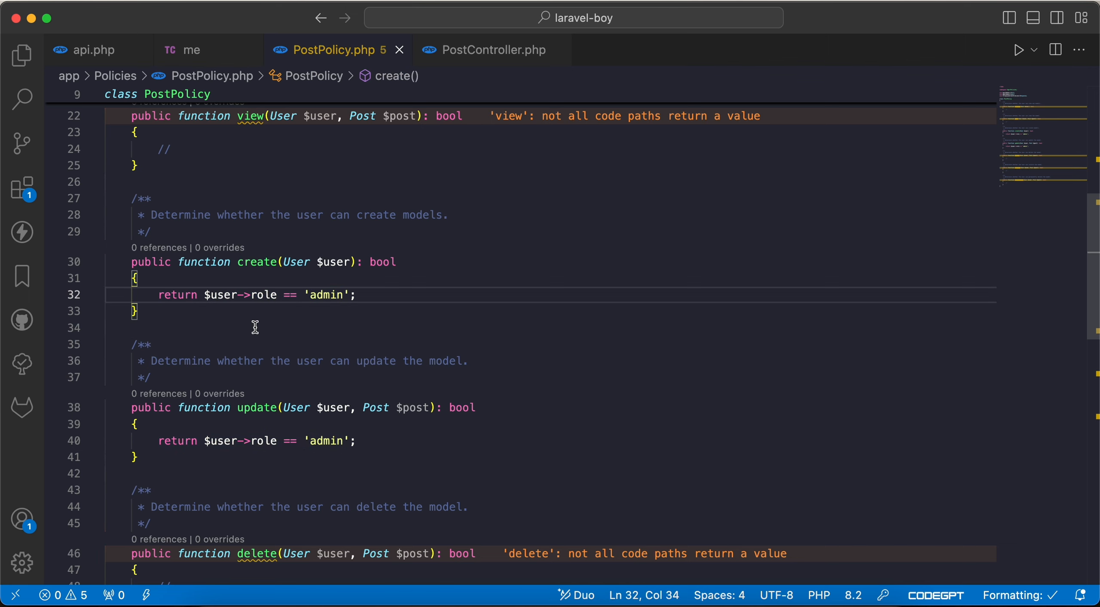
left_click(90, 50)
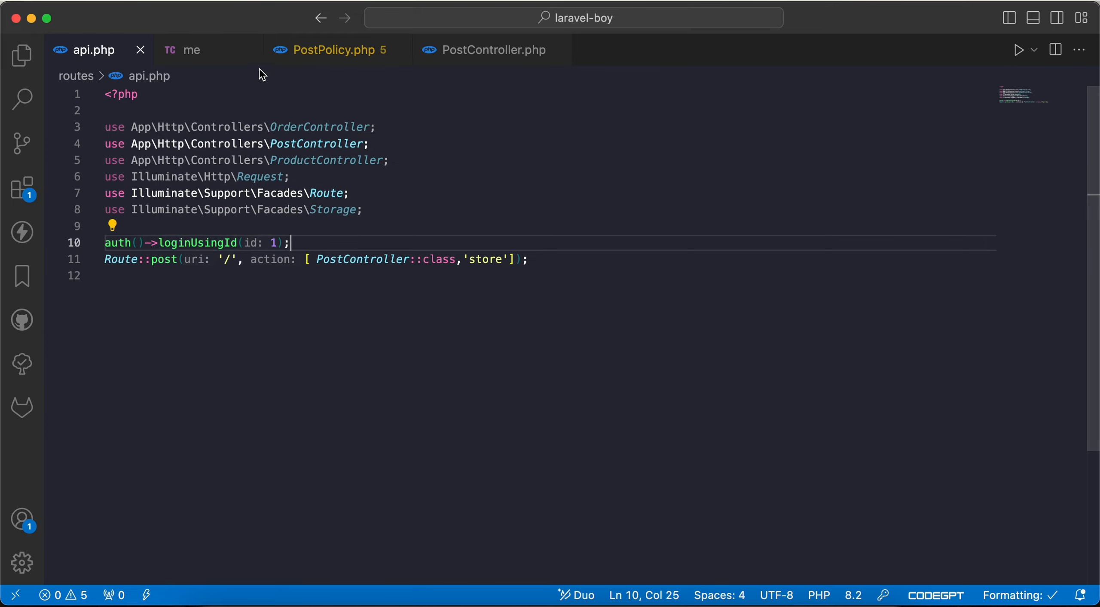
Inspect the 'me' request's 403 Forbidden response and its 'This action is unauthorized.' message
left_click(190, 50)
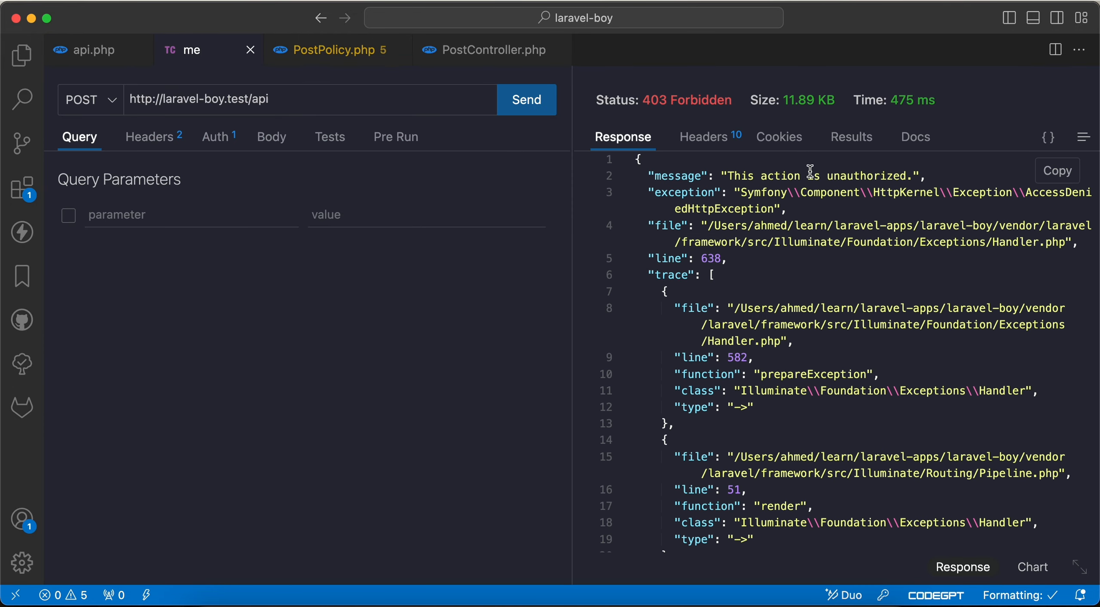
double_click(866, 176)
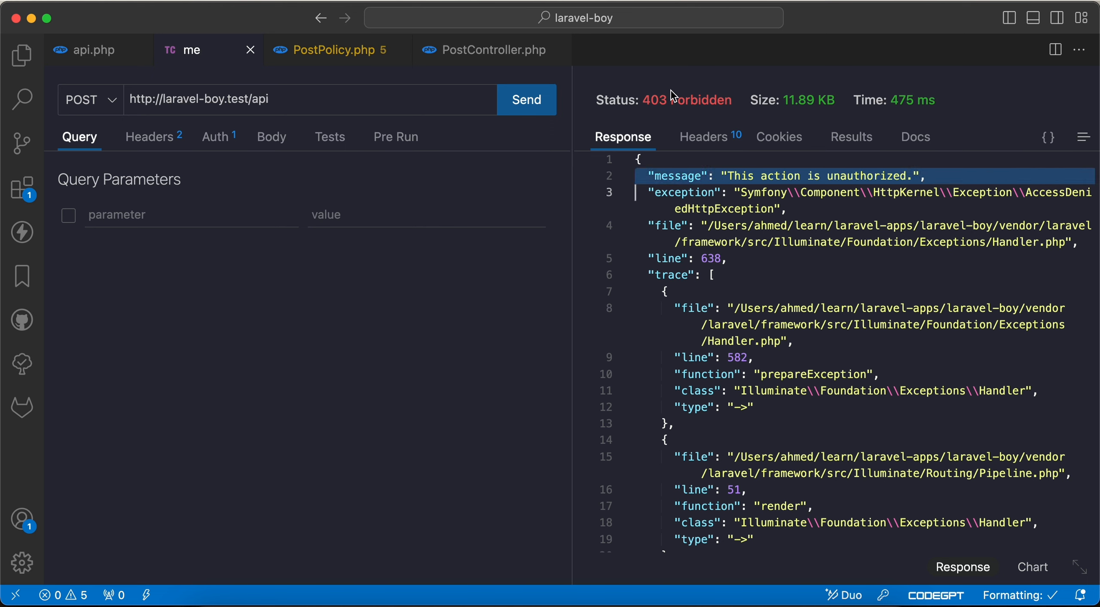
double_click(651, 100)
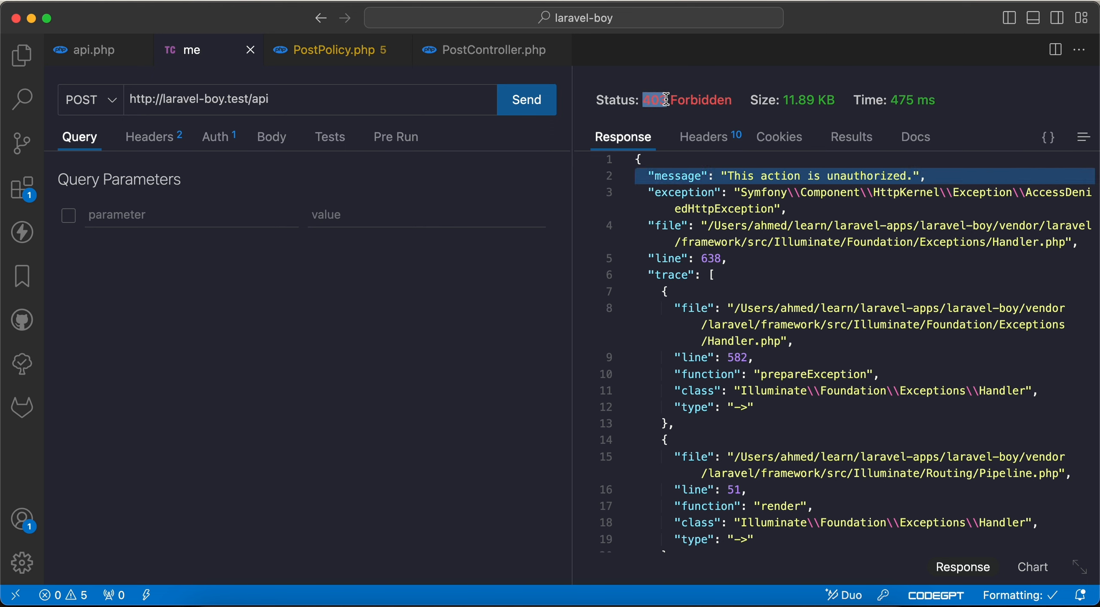
left_click(337, 50)
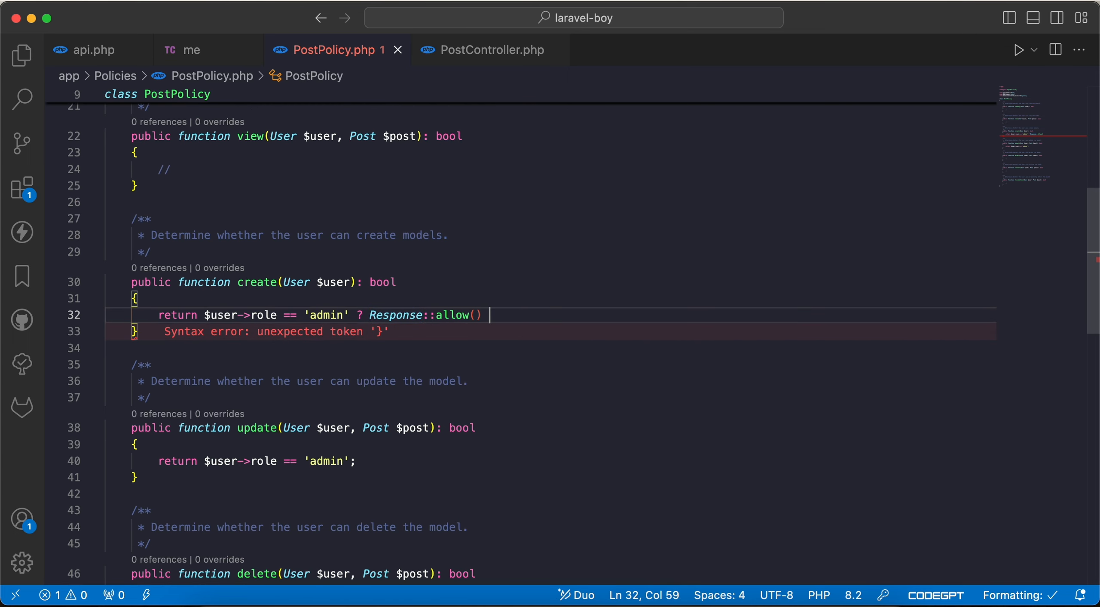
Complete create() with Response::deny('Only Admins can create posts', 422) for non-admins
type(": Response::den")
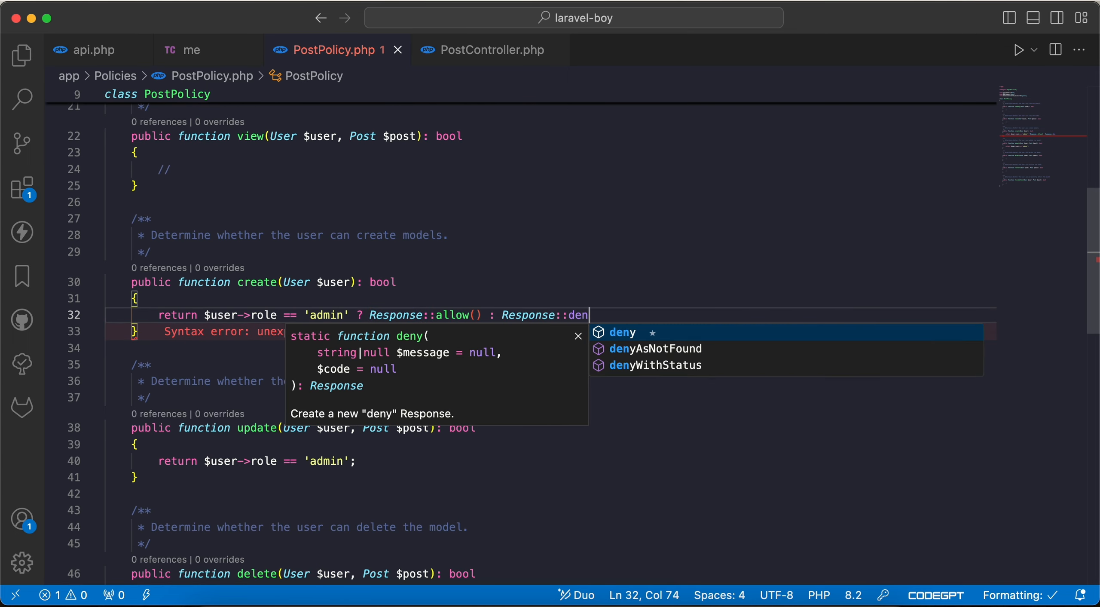
key("Tab")
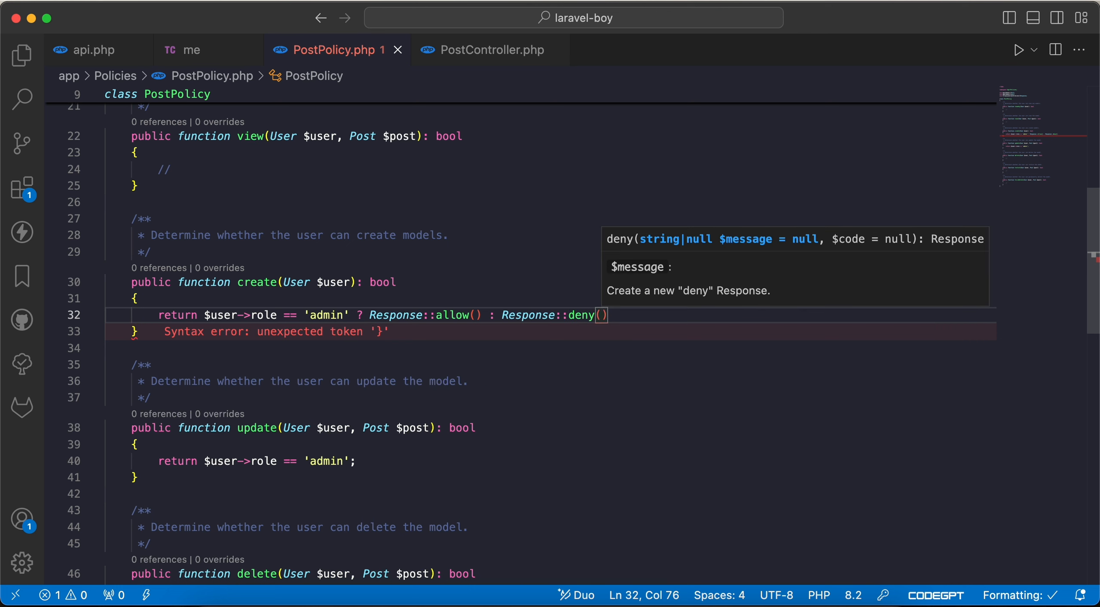
type("\"")
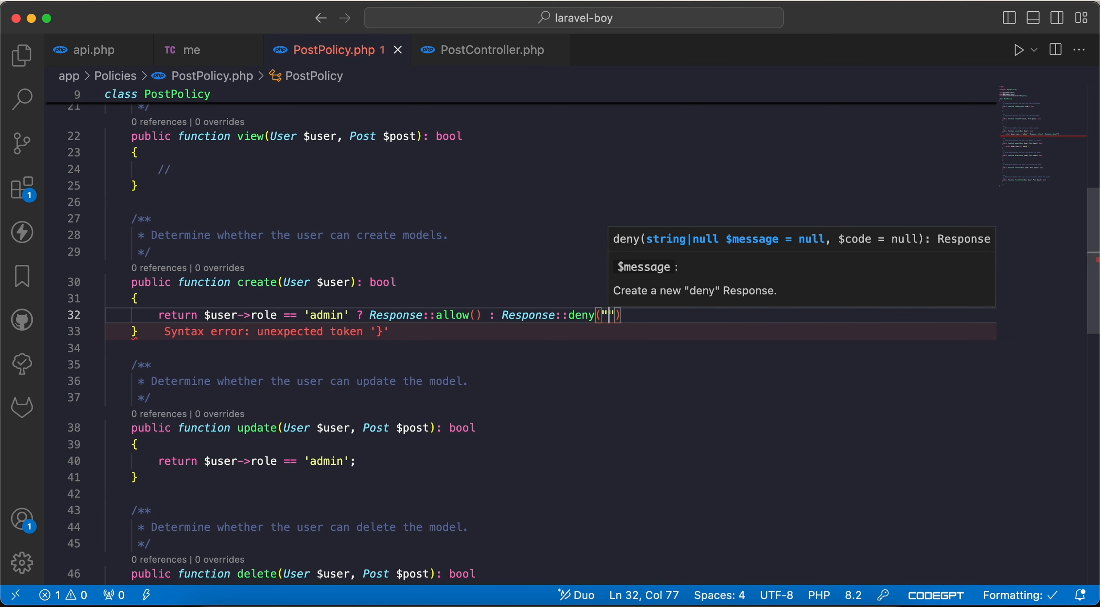
type("Only Admins can create posts',422")
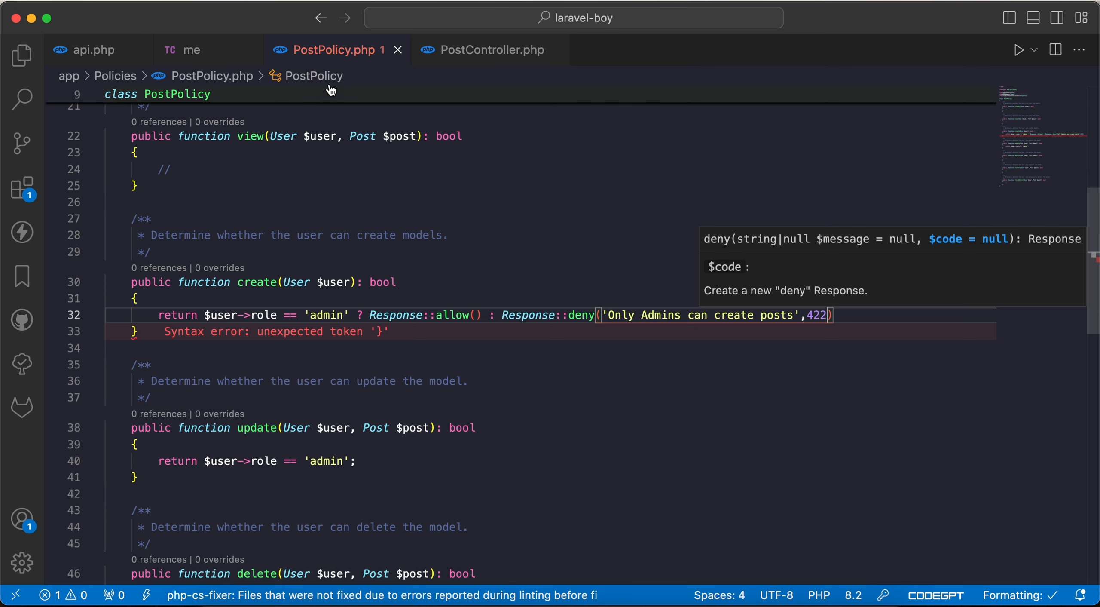
left_click(526, 99)
type(";")
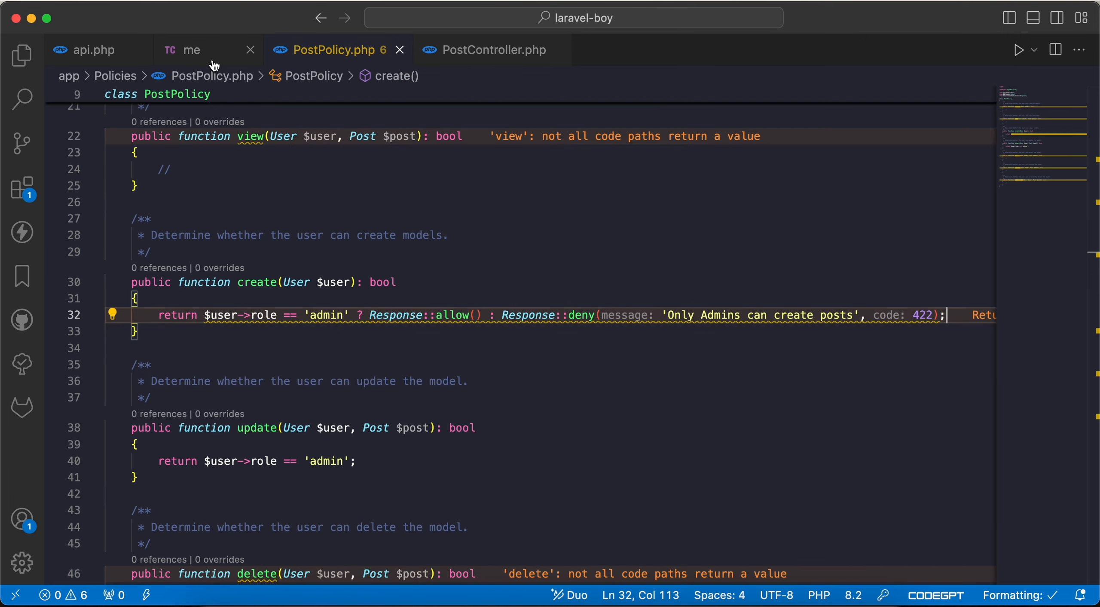
Resend the POST request, which returns 500 because create() must return bool
left_click(189, 50)
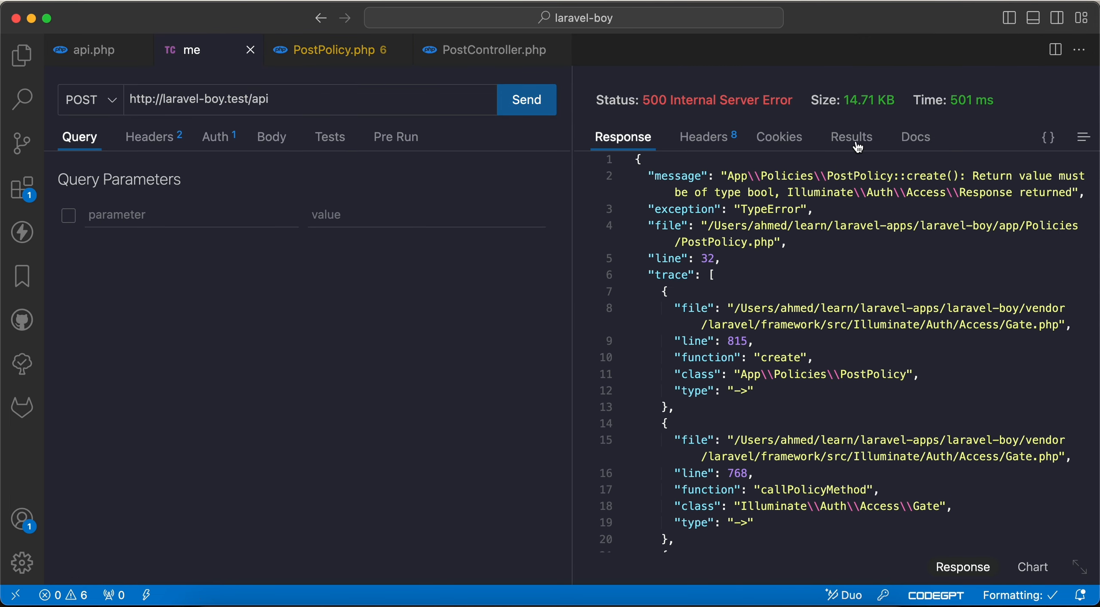
mouse_move(298, 32)
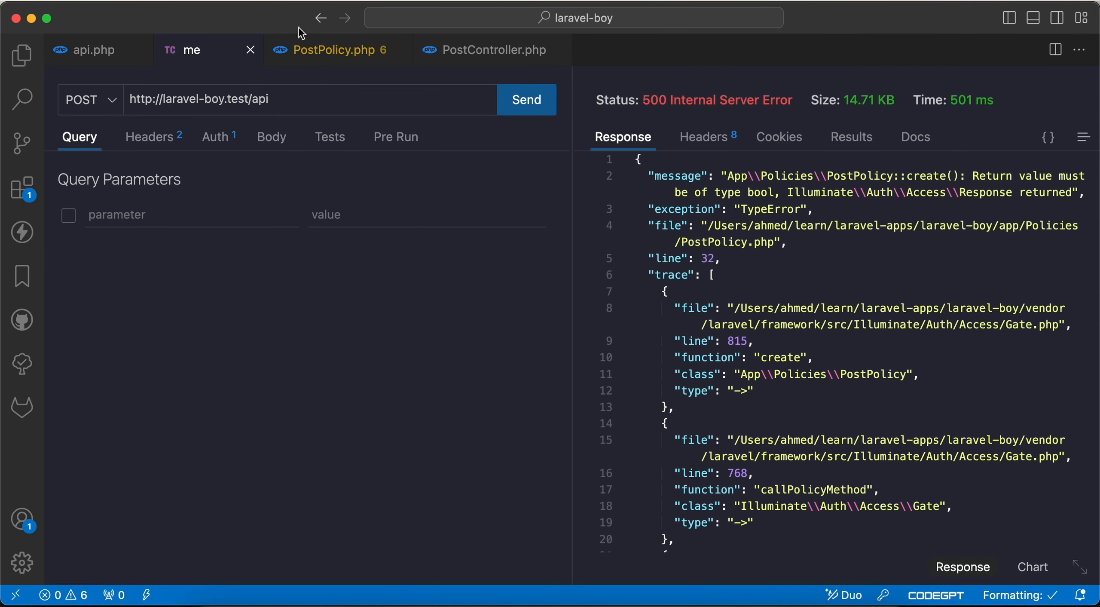
left_click(330, 50)
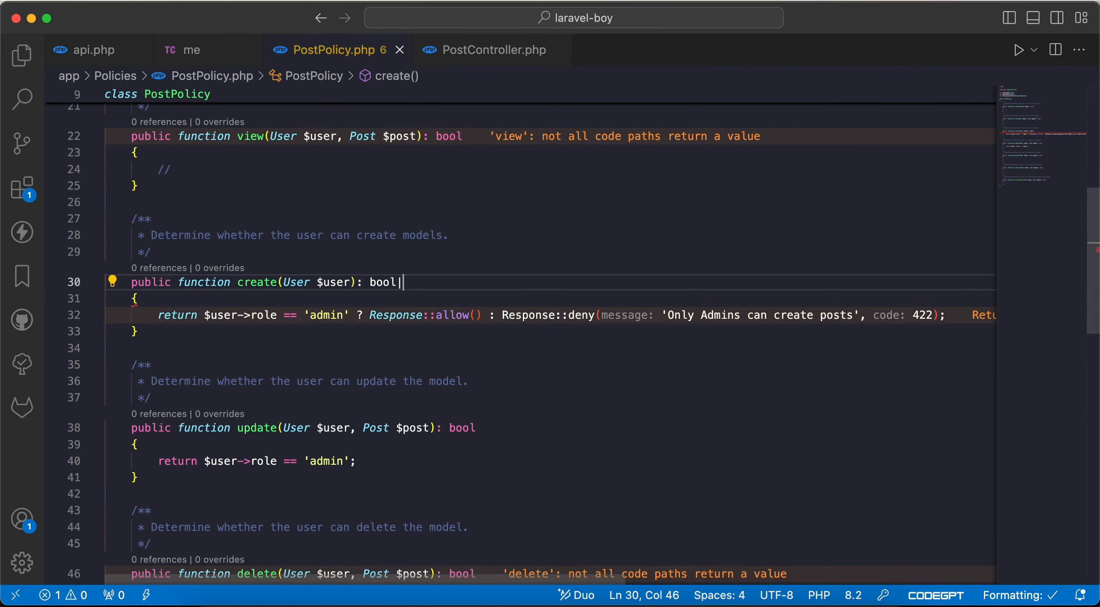
Widen create()'s return type to bool|Response and resend, getting 403 with 'Only Admins can create posts'
type("Res")
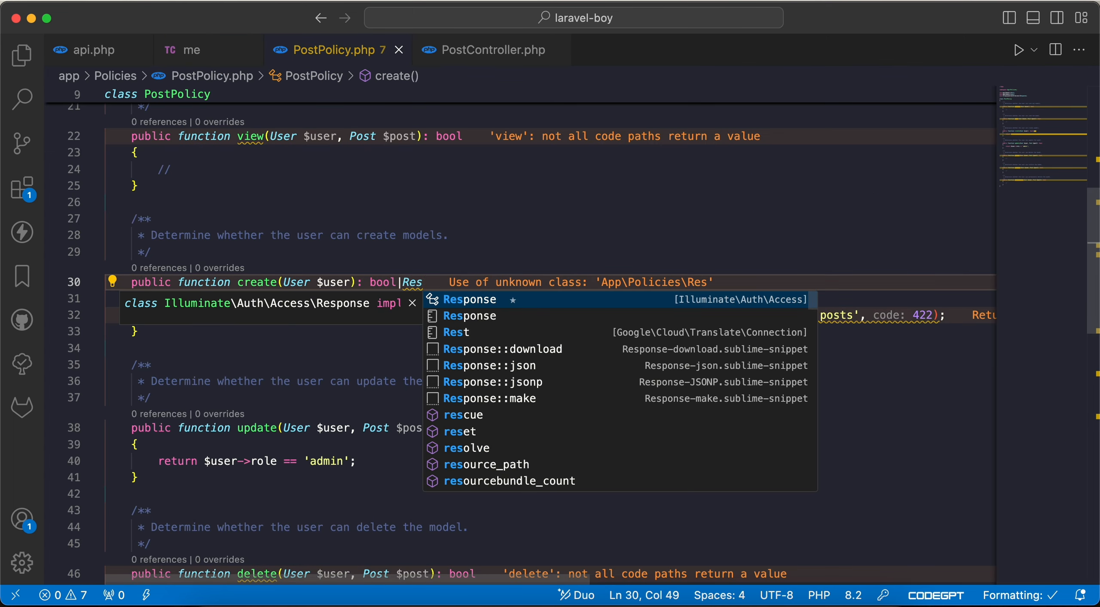
left_click(494, 50)
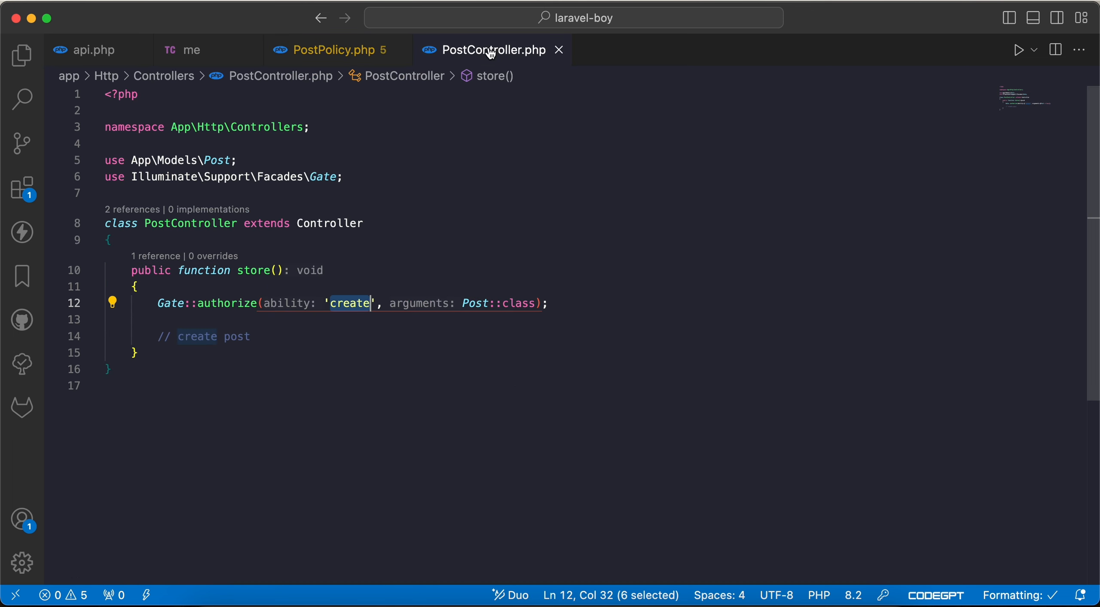
left_click(526, 100)
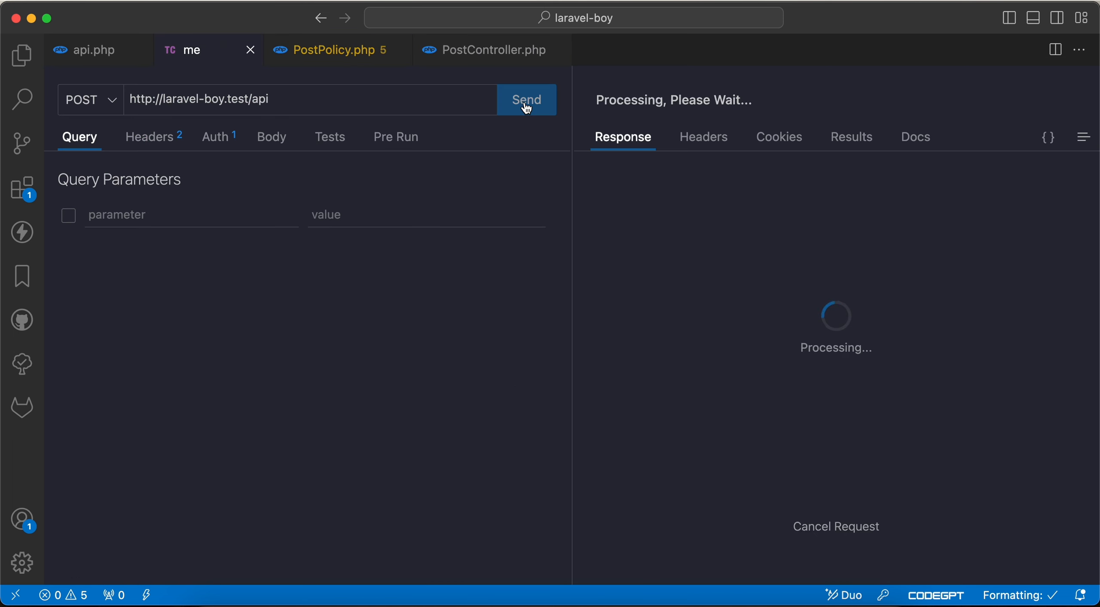
left_click(526, 100)
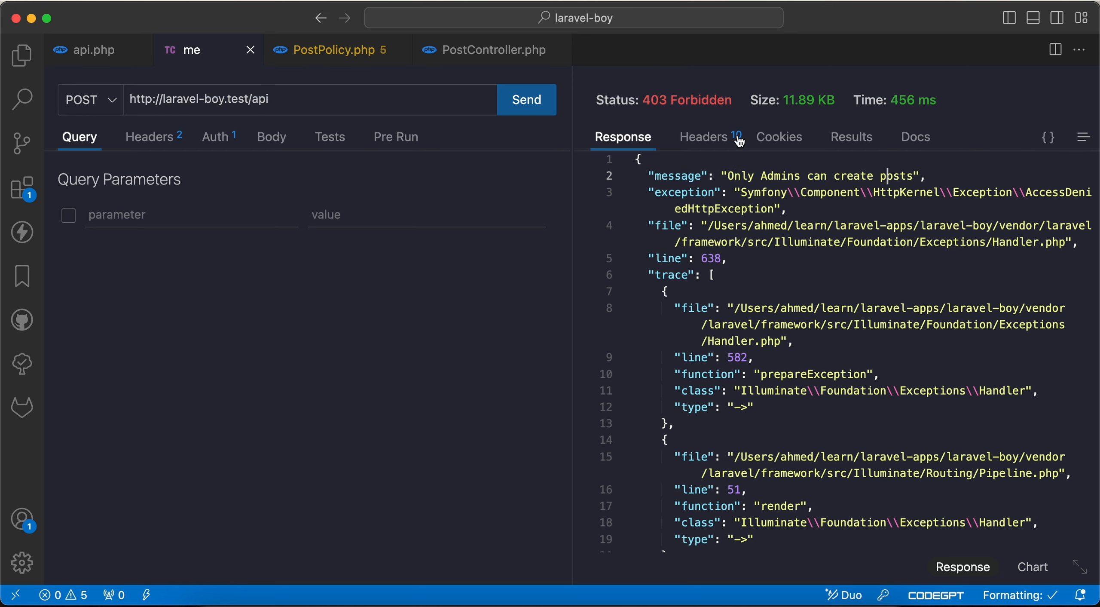
left_click(335, 50)
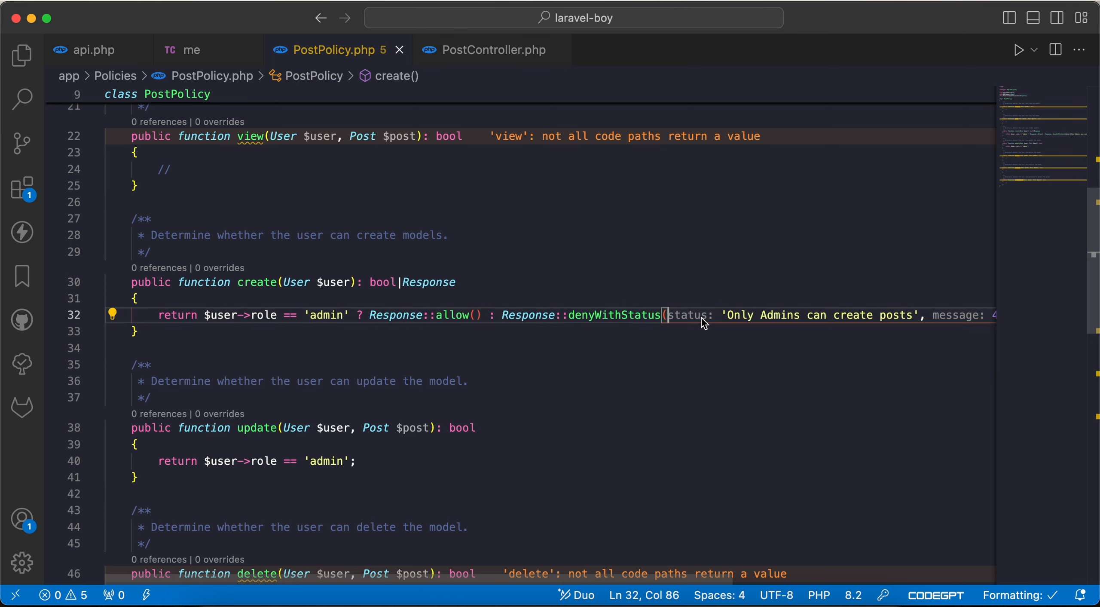
Use Response::denyWithStatus(422, 'Only Admins can create posts') in create(), then return to the request
type("422,")
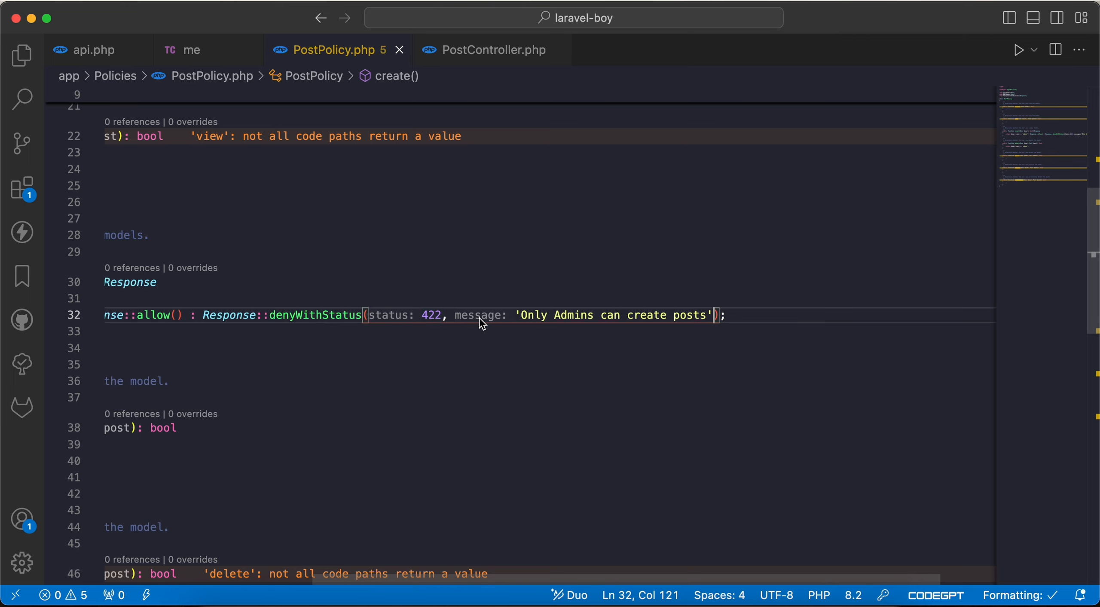
left_click(526, 99)
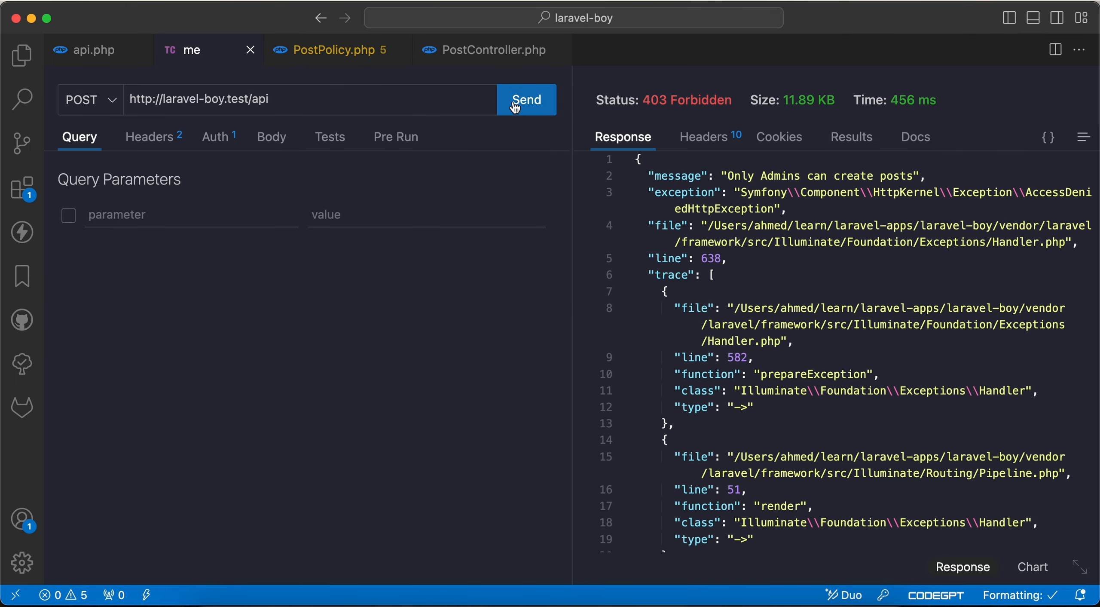
Resend the request and confirm 422 Unprocessable Content with 'Only Admins can create posts'
left_click(525, 99)
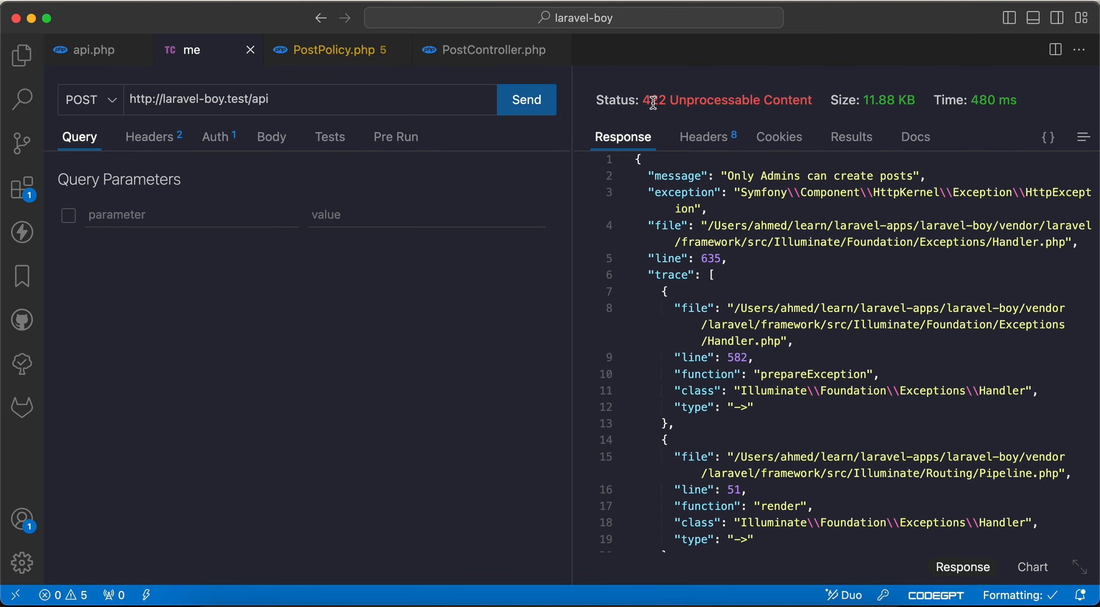
left_click_drag(727, 176, 834, 176)
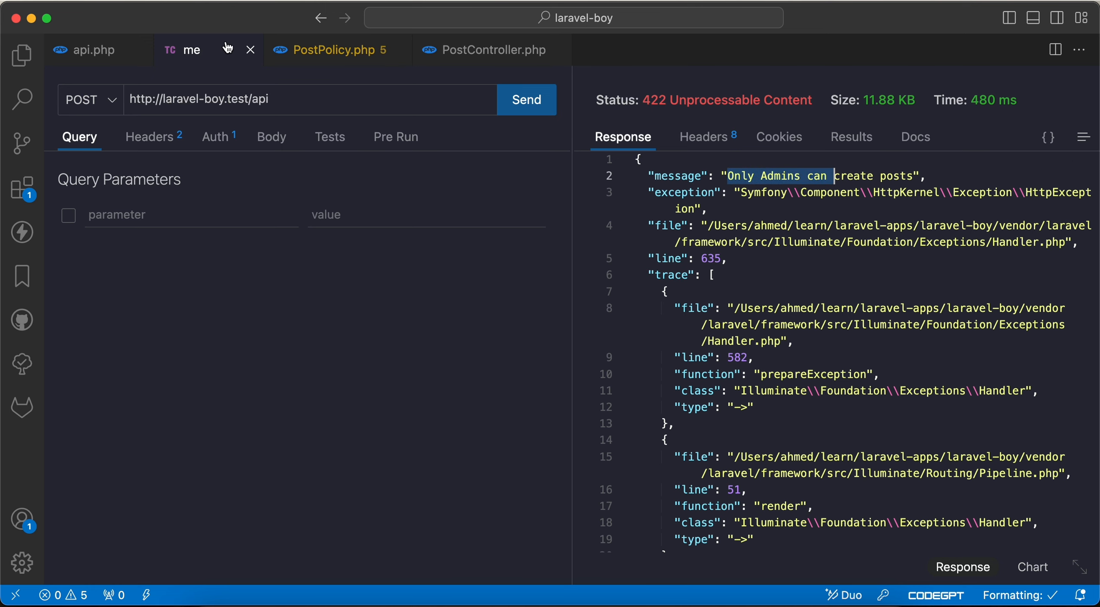
mouse_move(461, 62)
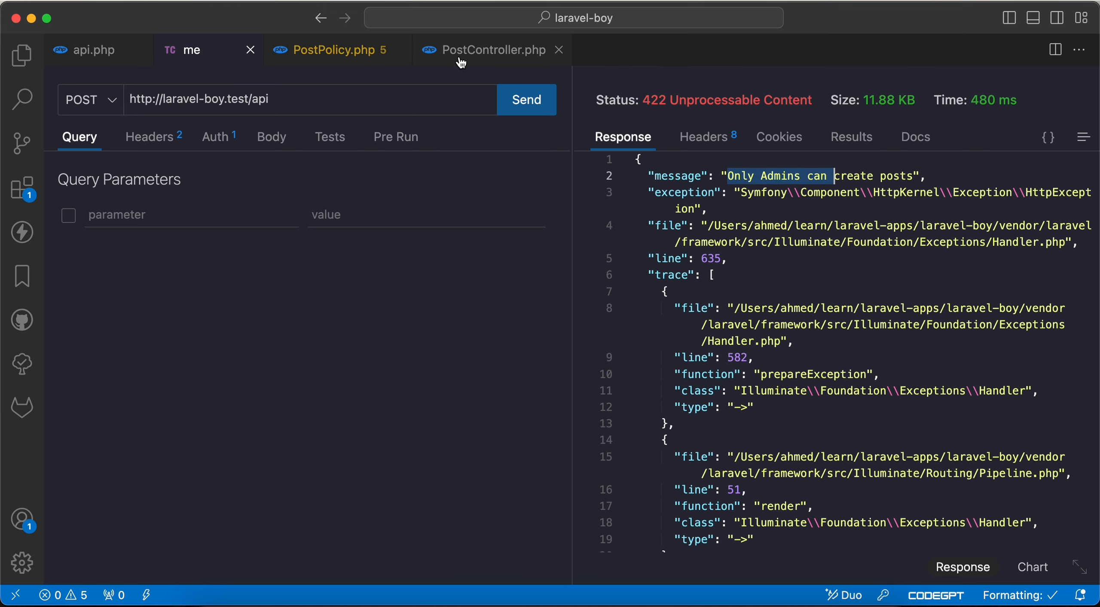
left_click(334, 50)
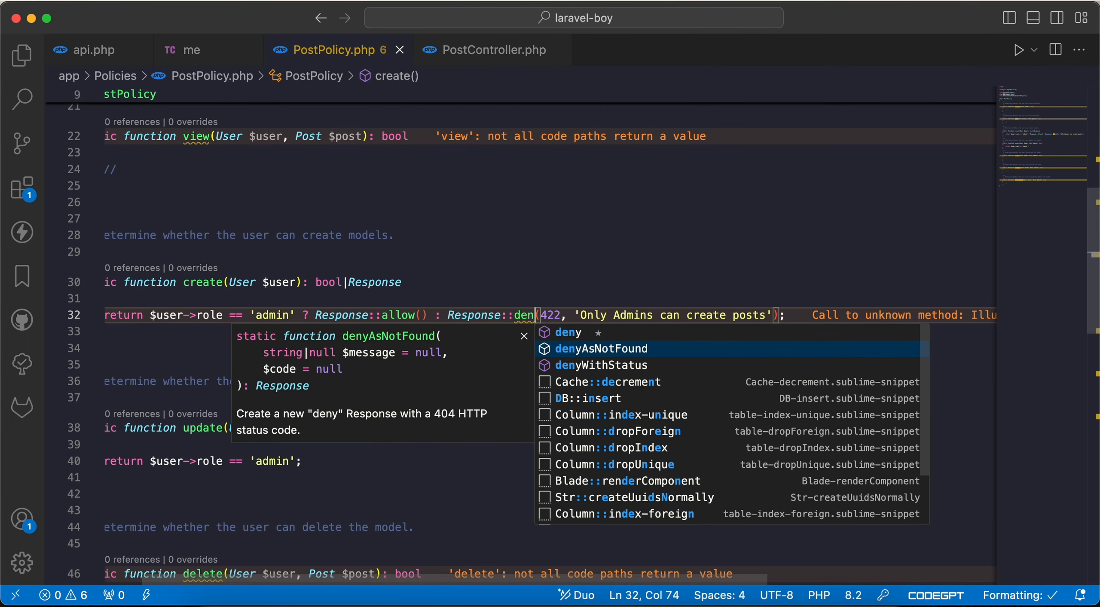
Switch the denial to denyAsNotFound and confirm the request returns 404 Not Found
left_click(600, 349)
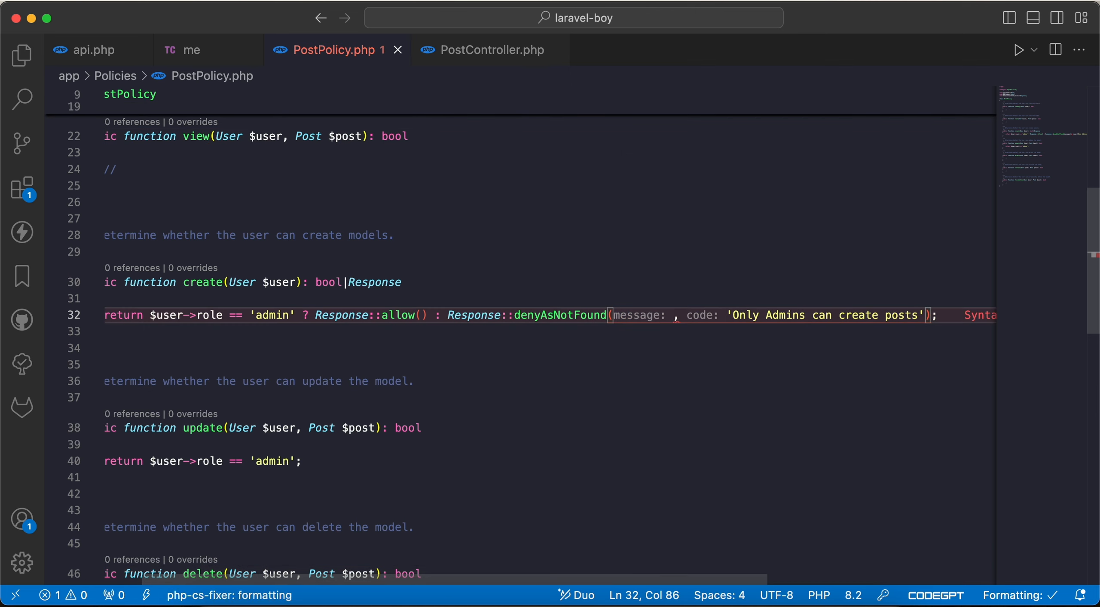
mouse_move(568, 315)
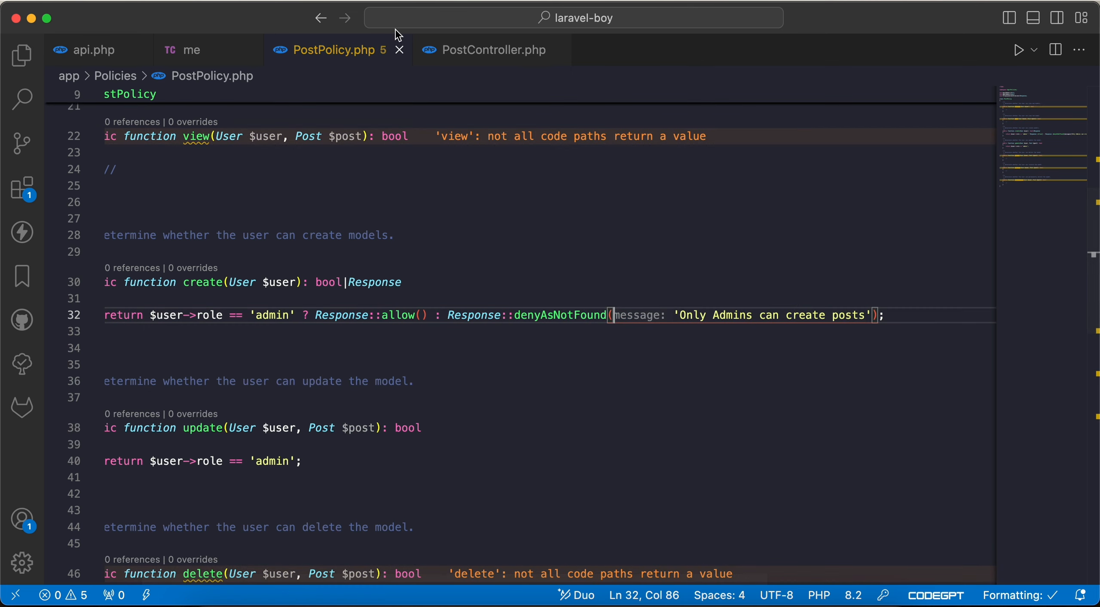
left_click(190, 49)
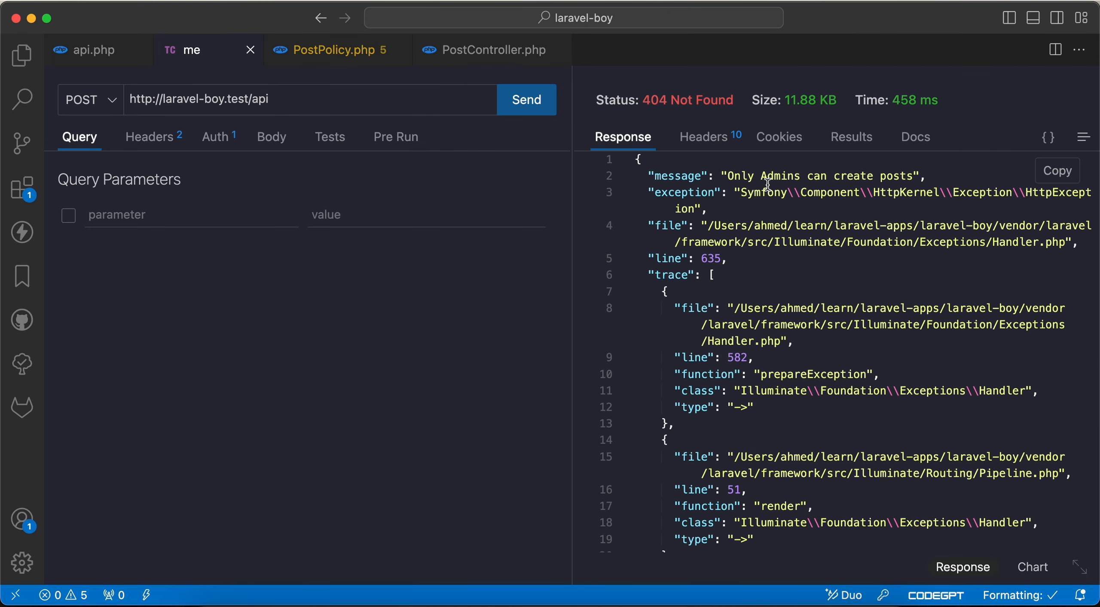
left_click(335, 50)
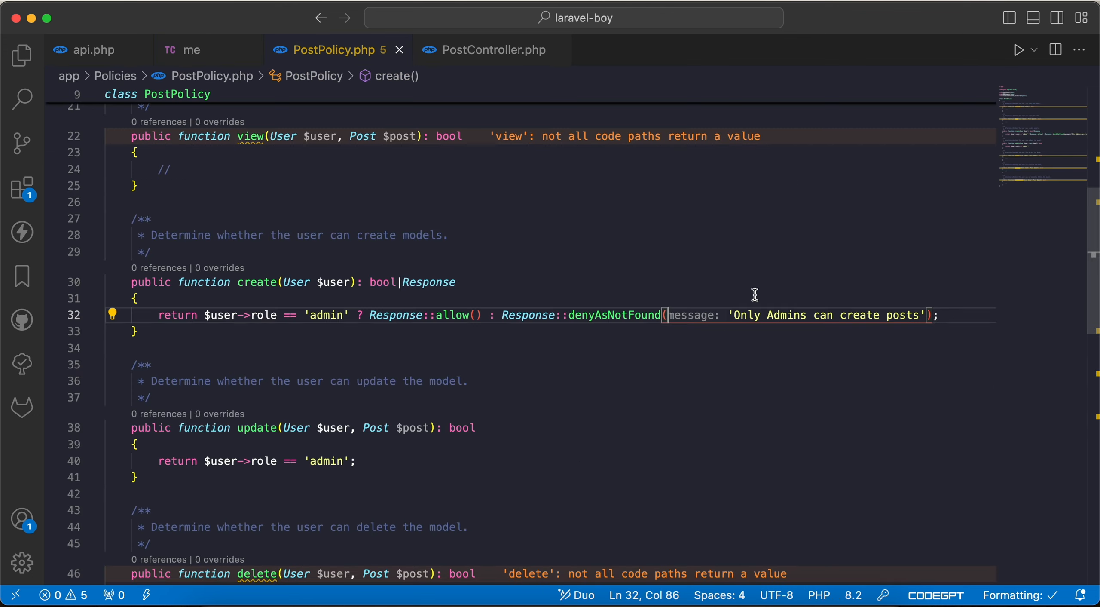
left_click(192, 50)
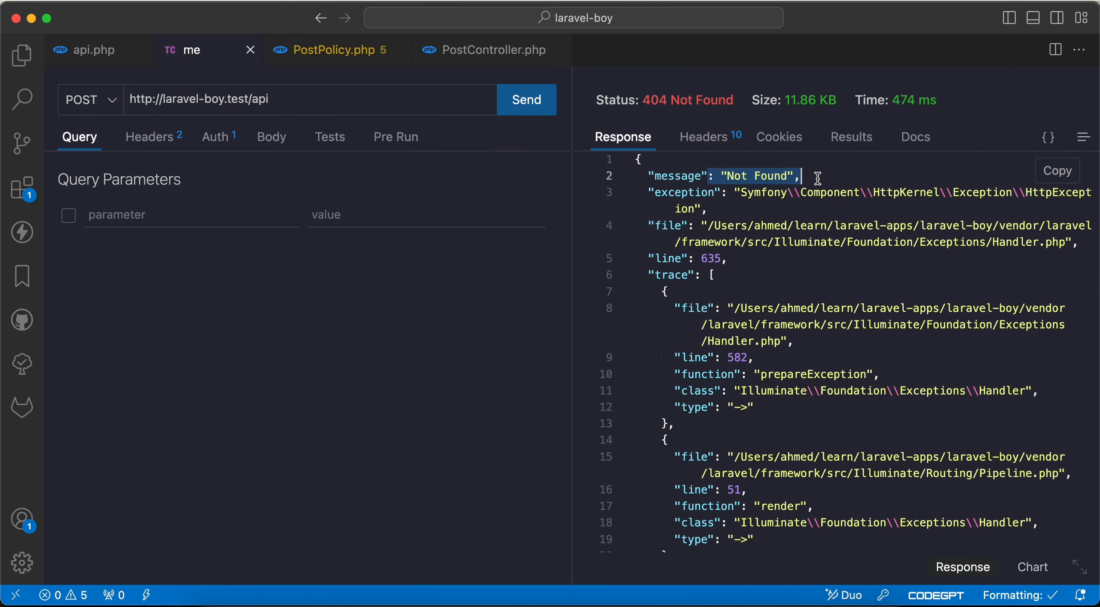